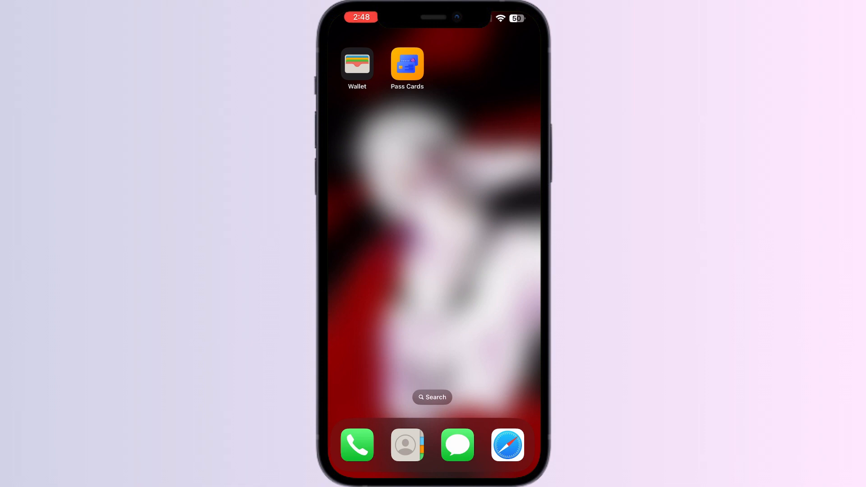
# Step: Launch Wallet from the Home Screen and bring up Add to Wallet
pyautogui.click(356, 63)
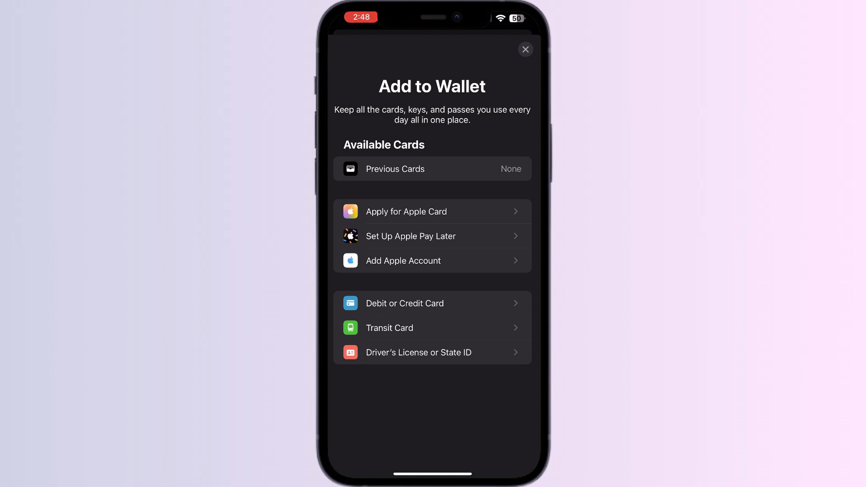
# Step: Show the App Store listing for Card Manager: Digital Wallet
pyautogui.click(524, 49)
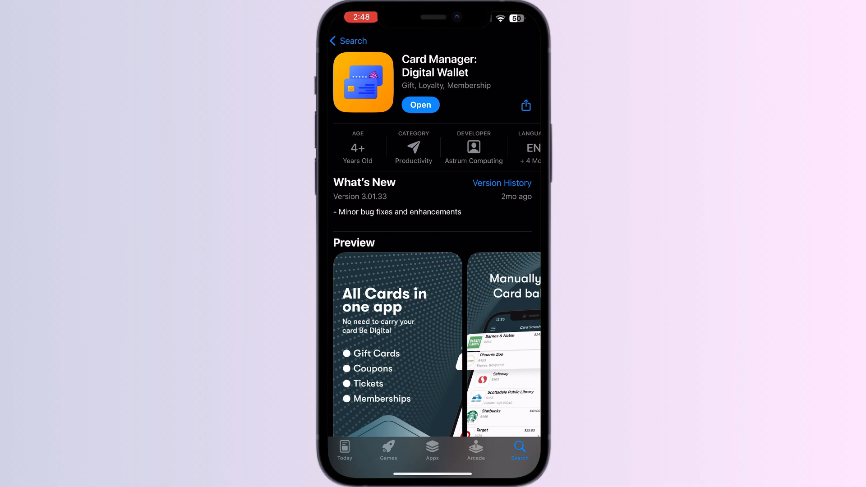
# Step: Launch Card Manager, check the Loyalty and All tabs, then begin adding a card
pyautogui.click(420, 104)
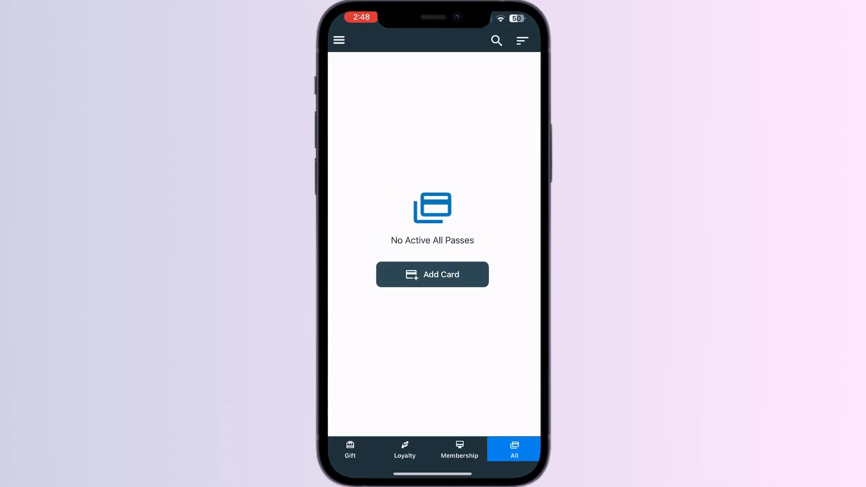
pyautogui.click(404, 451)
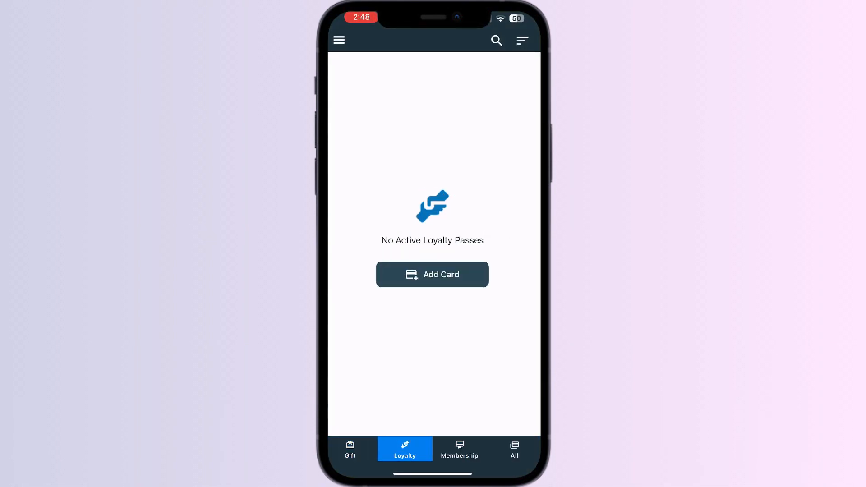
pyautogui.click(513, 449)
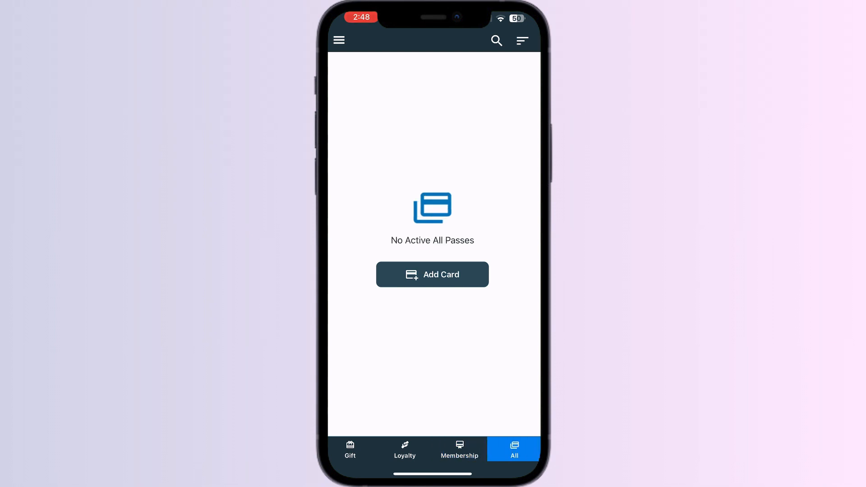
pyautogui.click(432, 273)
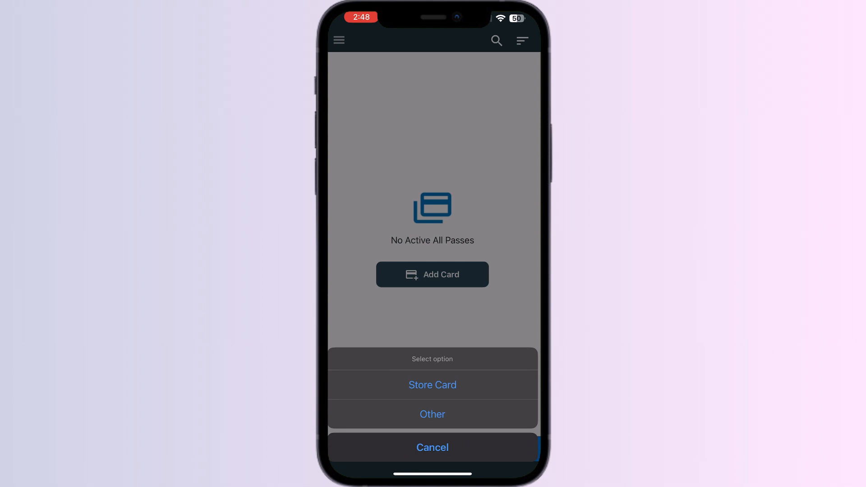
# Step: Pick Other, then Event Ticket, and dismiss the keyboard from the Ticket Number field
pyautogui.click(432, 414)
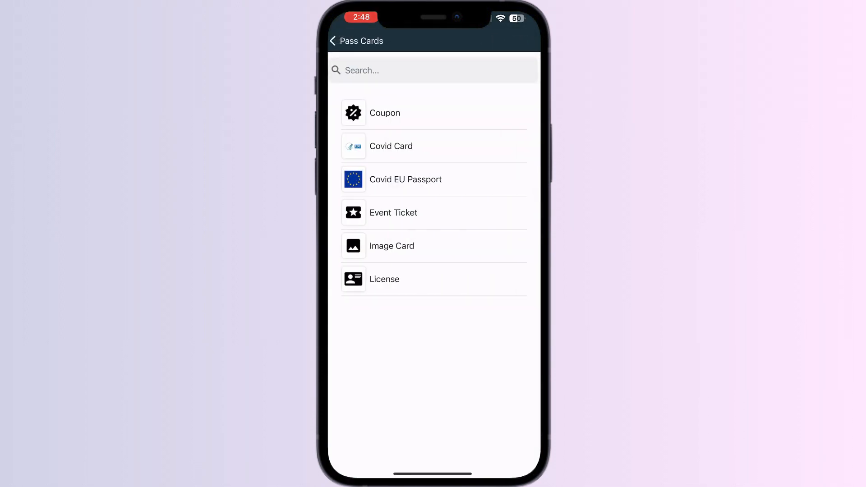
pyautogui.click(393, 213)
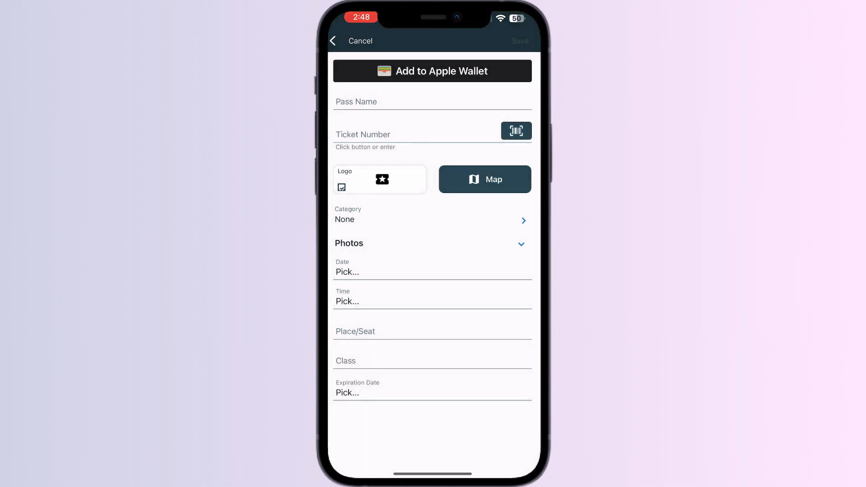
pyautogui.click(414, 134)
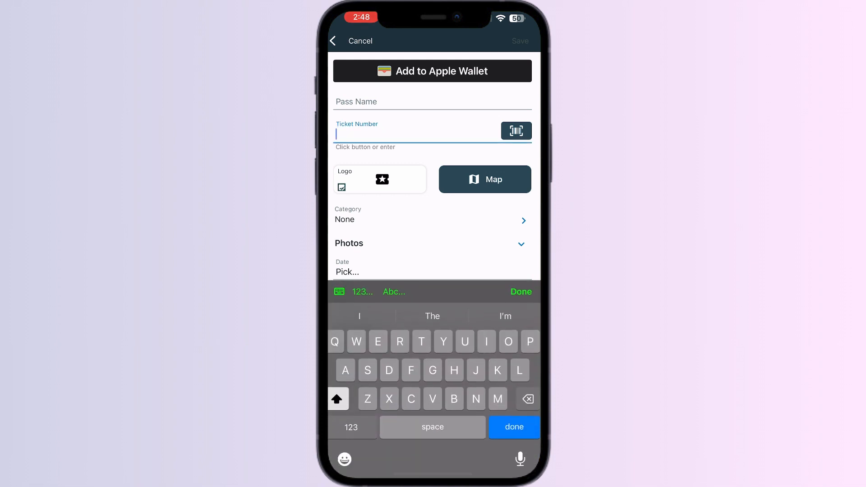
pyautogui.click(513, 426)
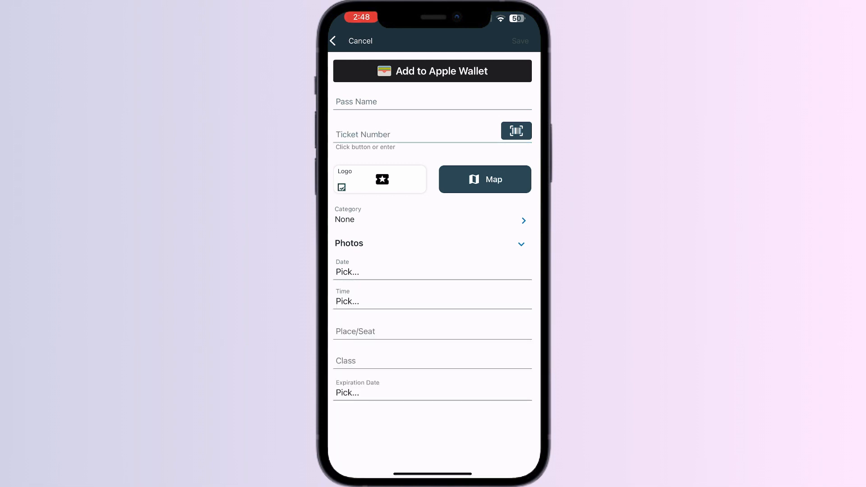